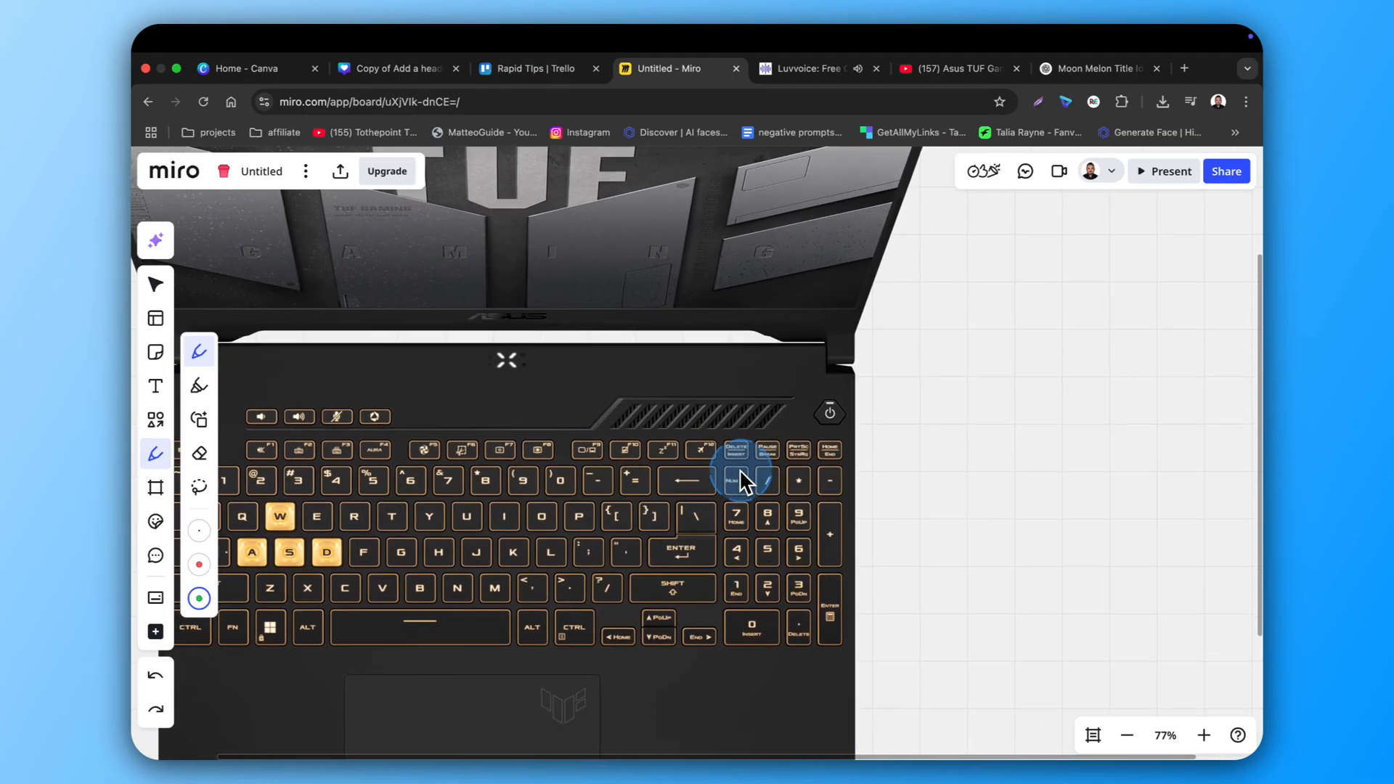
Pan to the laptop's power button and circle it with the green pen
left_click_drag(742, 479, 809, 432)
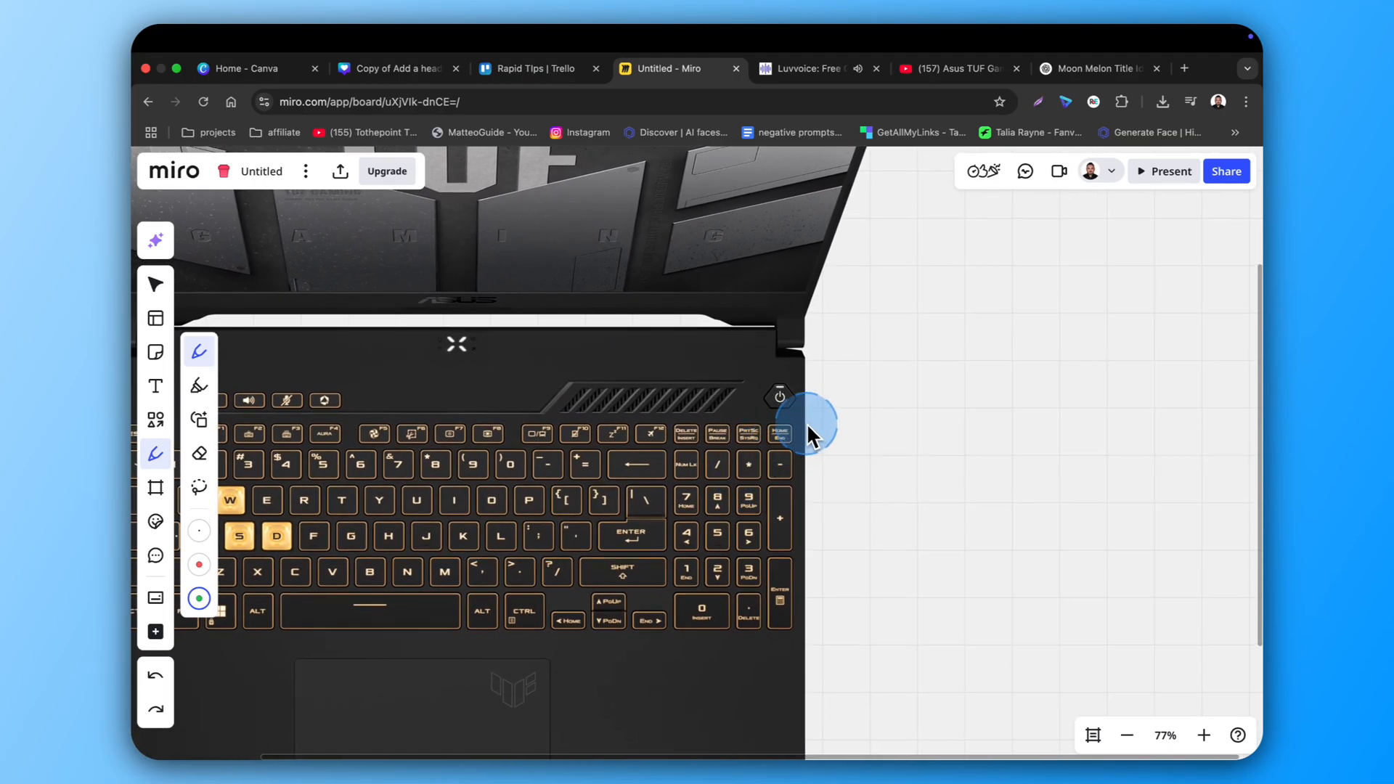
left_click_drag(808, 435, 760, 373)
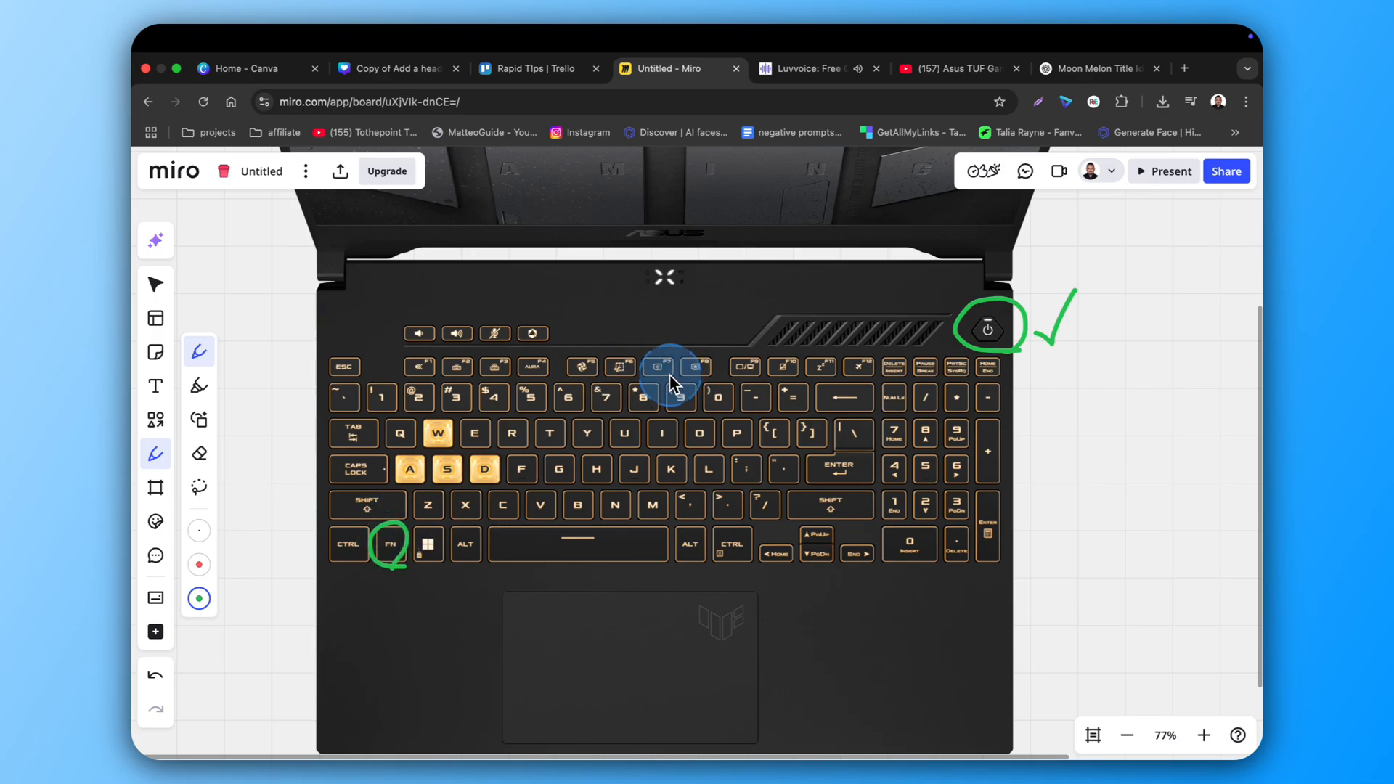
Circle the top-row key above 9 in green, then zoom out over the keyboard
left_click_drag(671, 382, 662, 360)
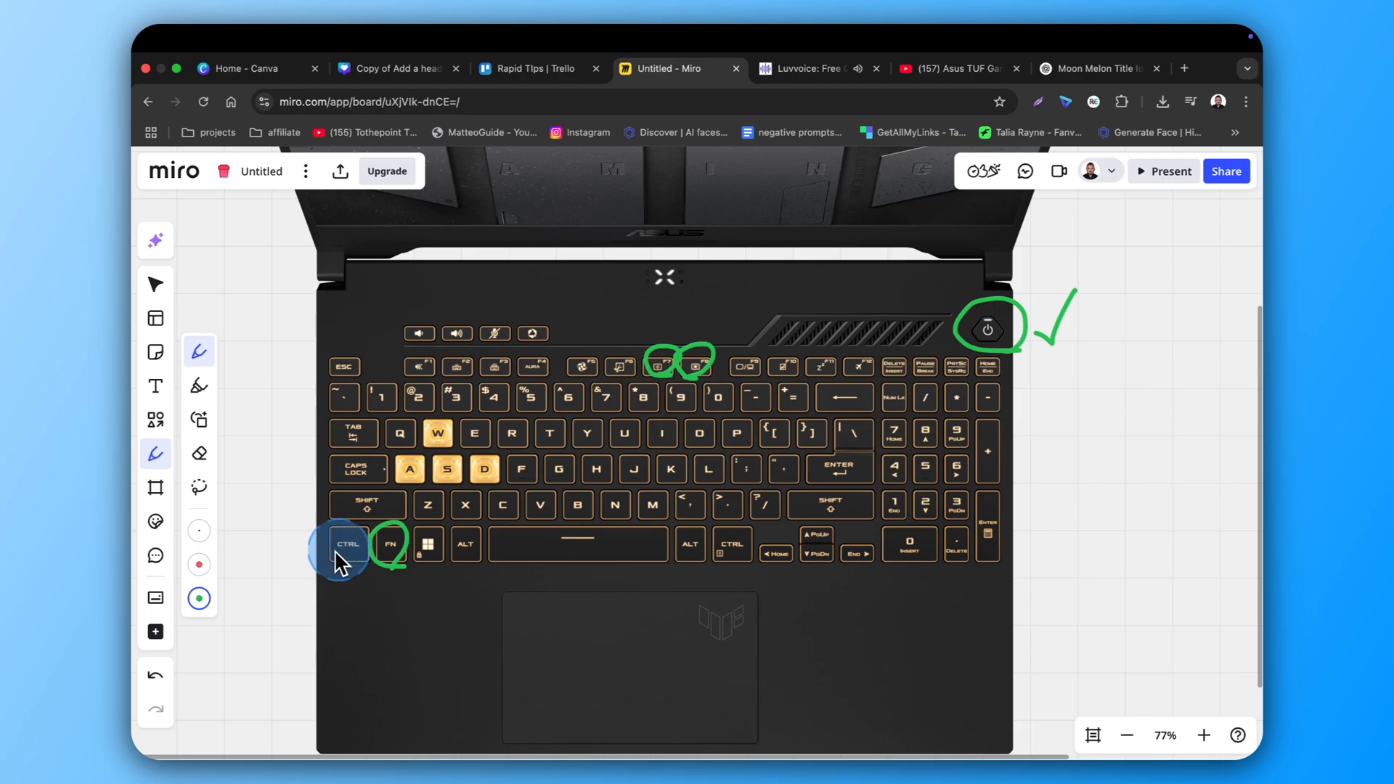
mouse_move(345, 565)
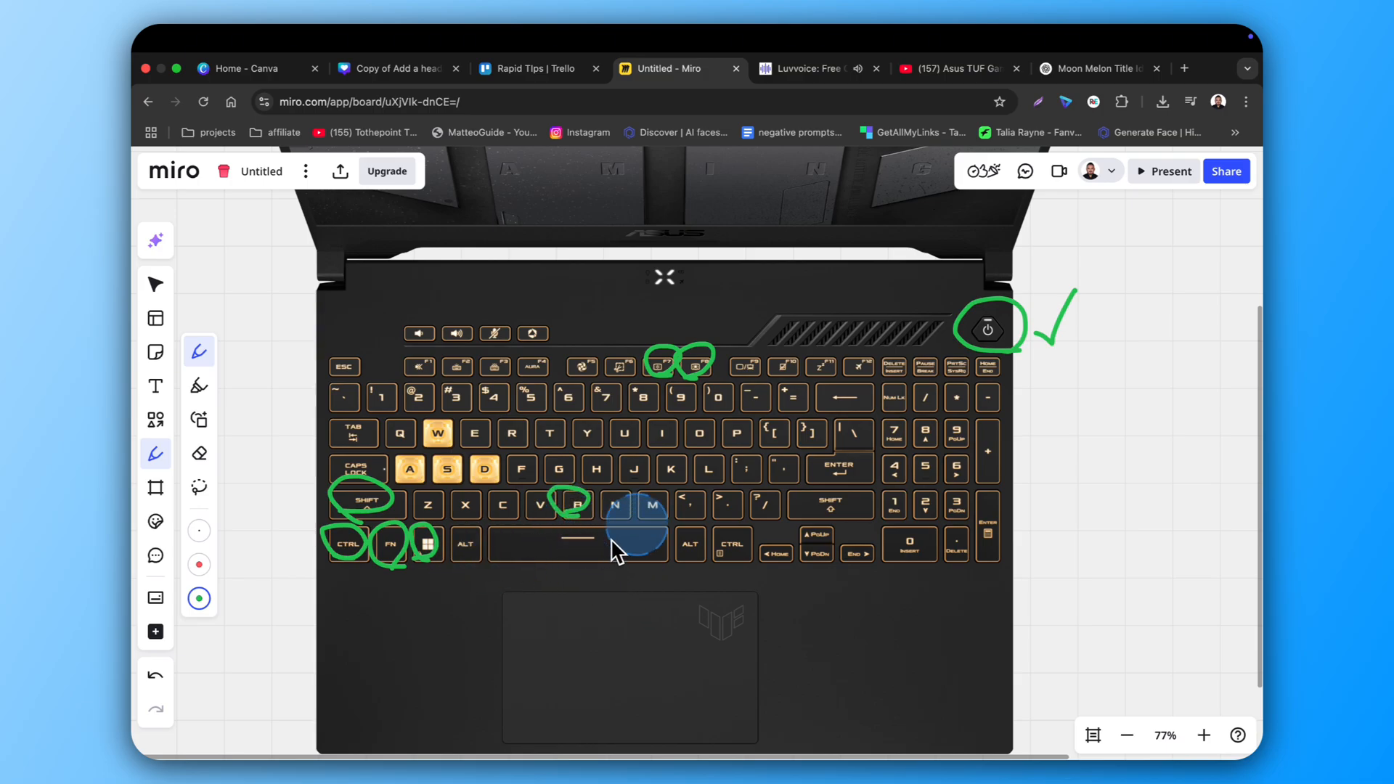
scroll("down", 3)
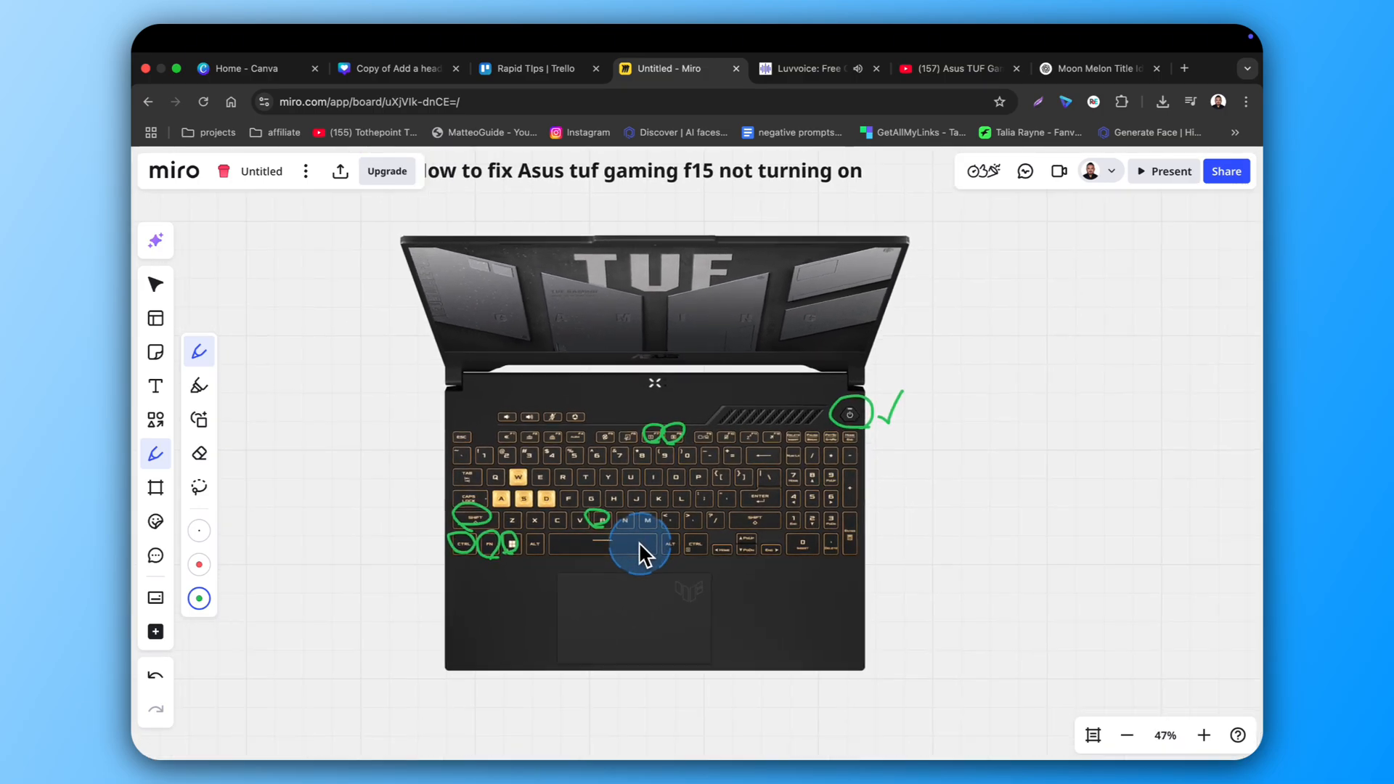